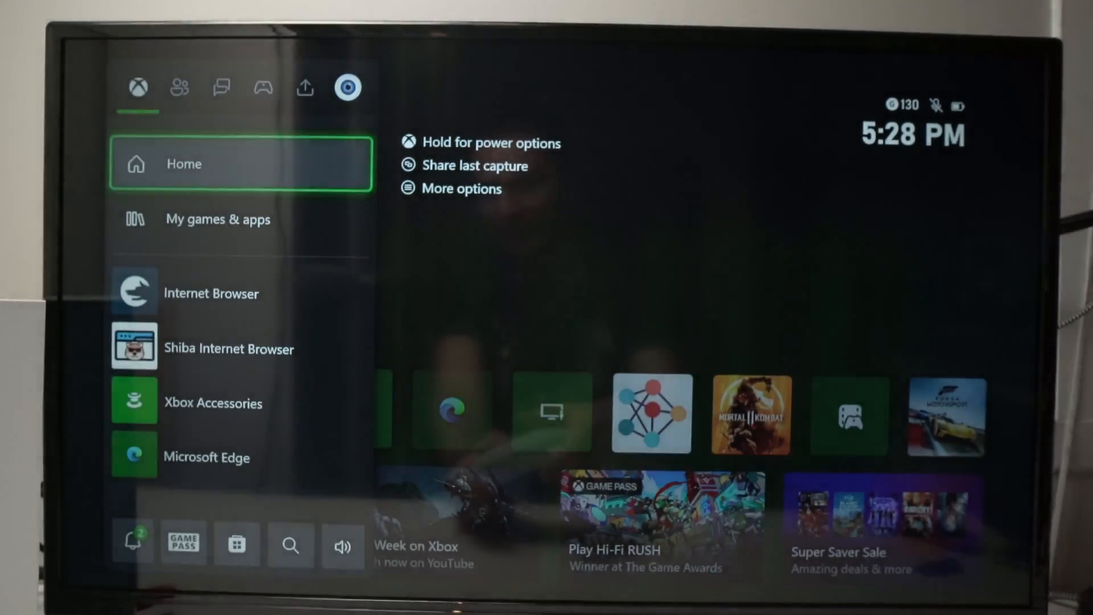
- Open My profile for the signed-in account from the guide's Profile & system tab
click(348, 86)
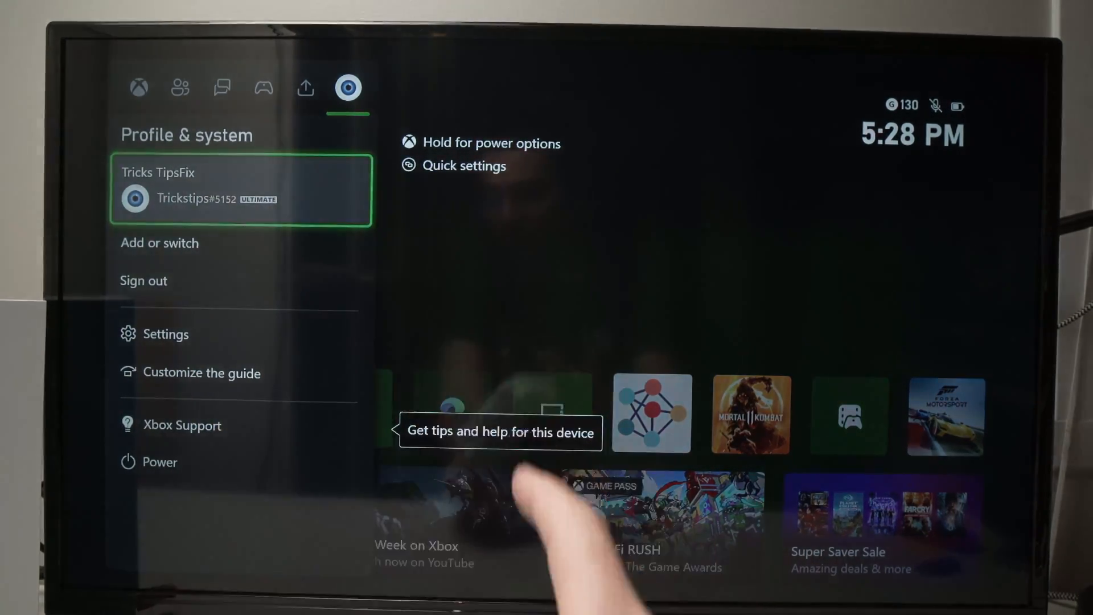
click(240, 191)
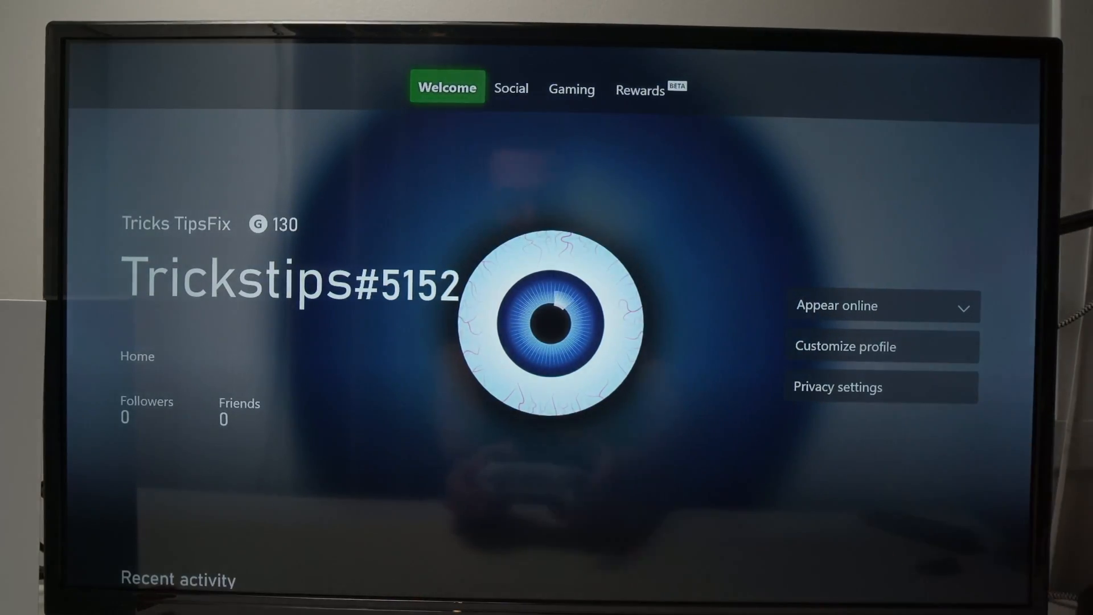
mouse_move(882, 346)
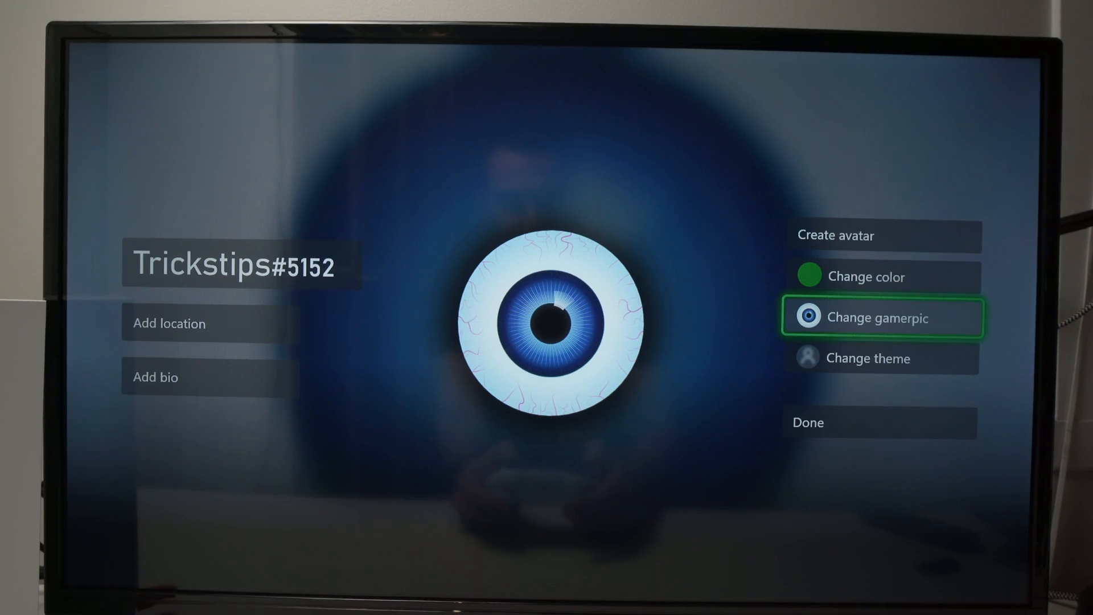
- Open Change gamerpic and highlight the Upload a custom image option
click(882, 318)
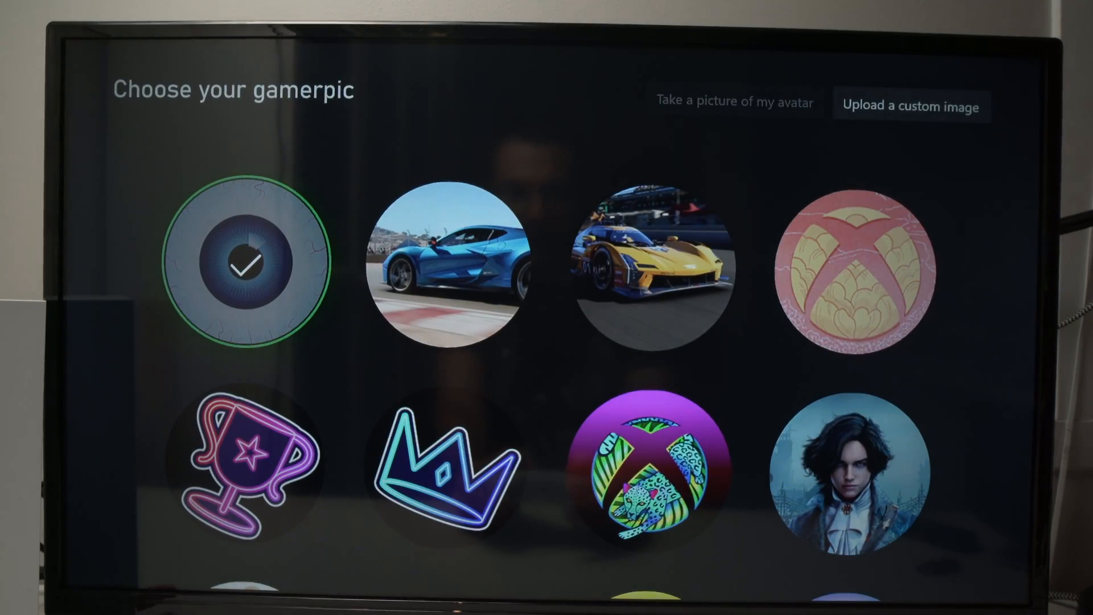
click(654, 268)
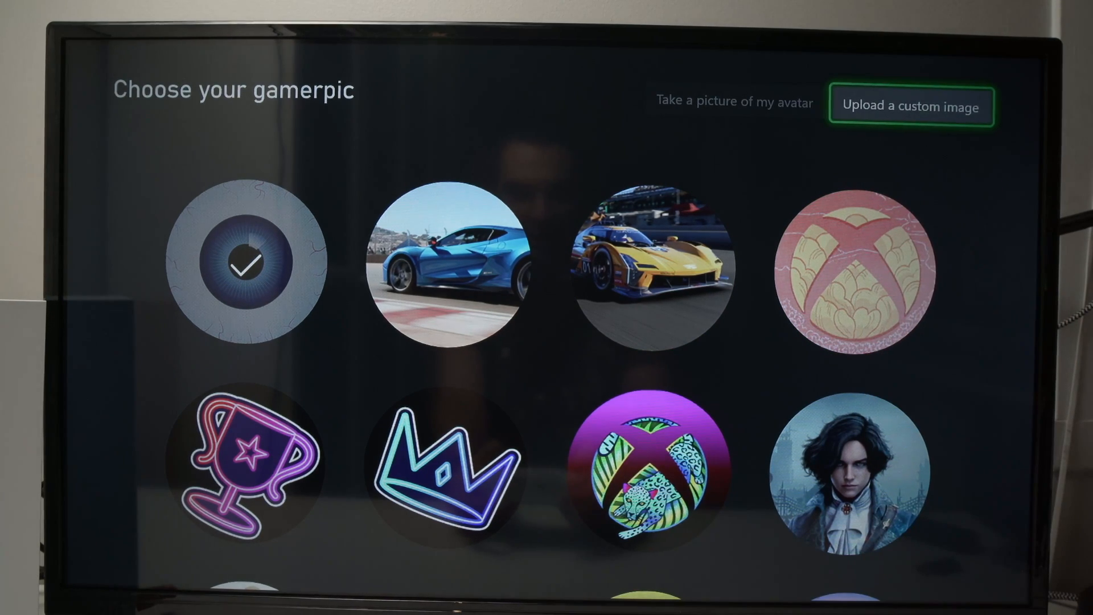
- Start a custom image upload and browse into the USB drive's contents
click(912, 105)
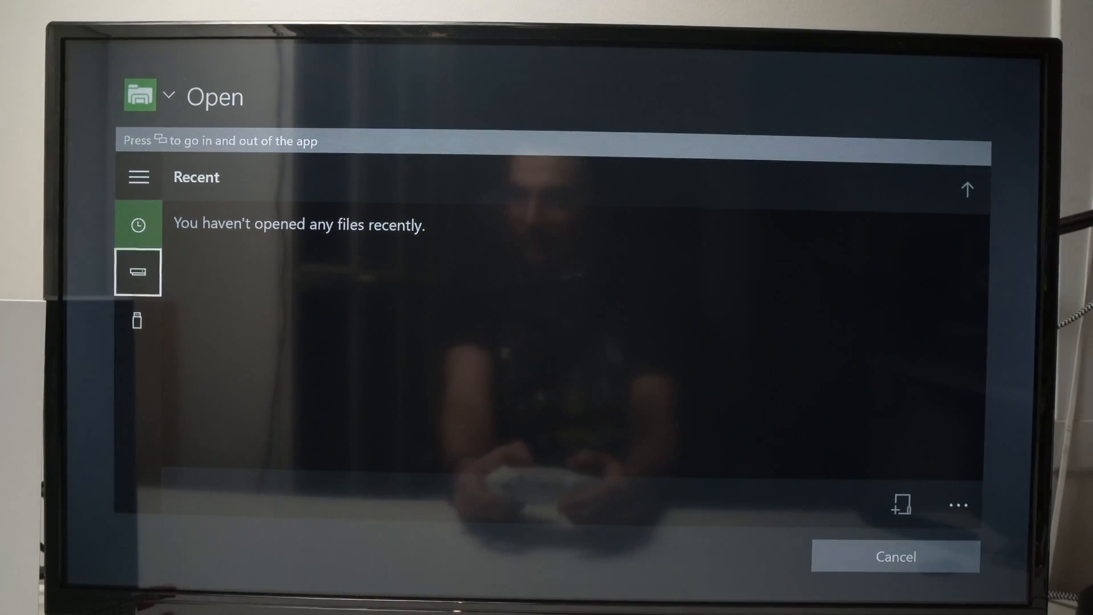
click(137, 272)
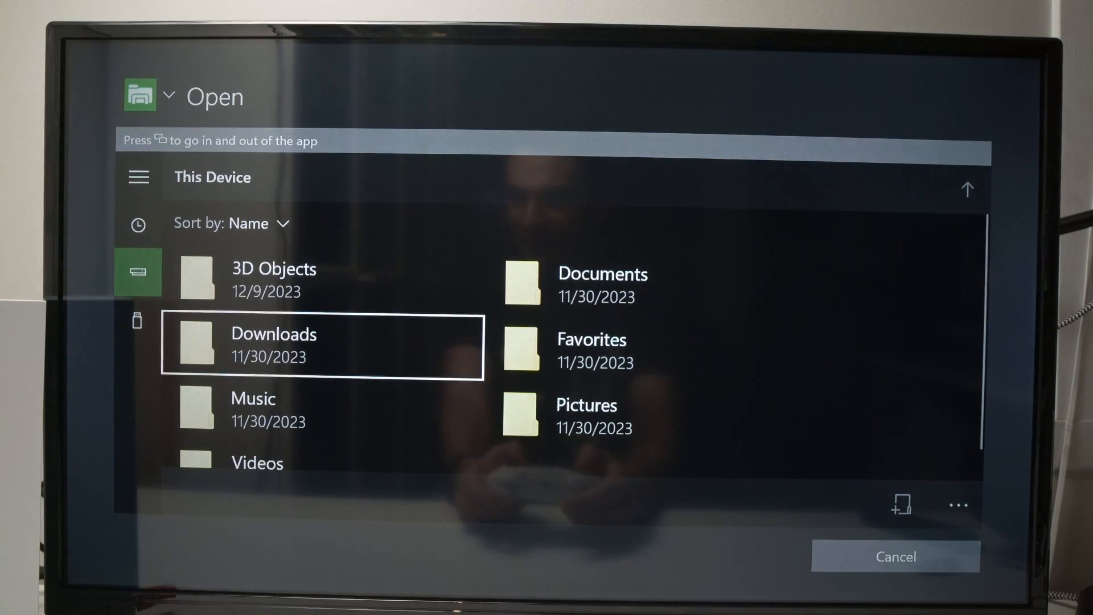
click(138, 321)
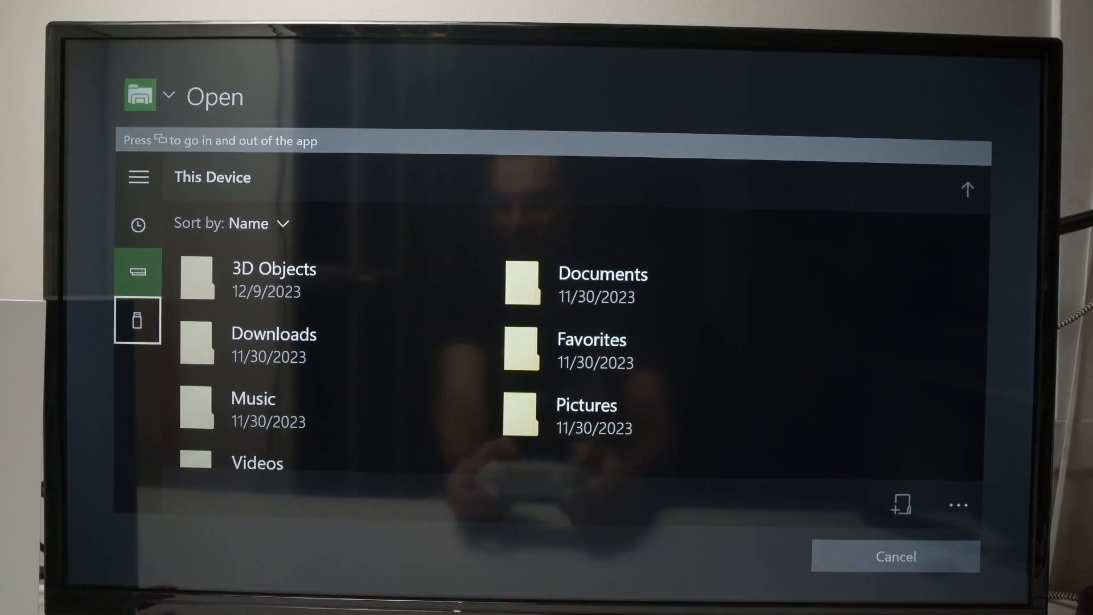
click(138, 321)
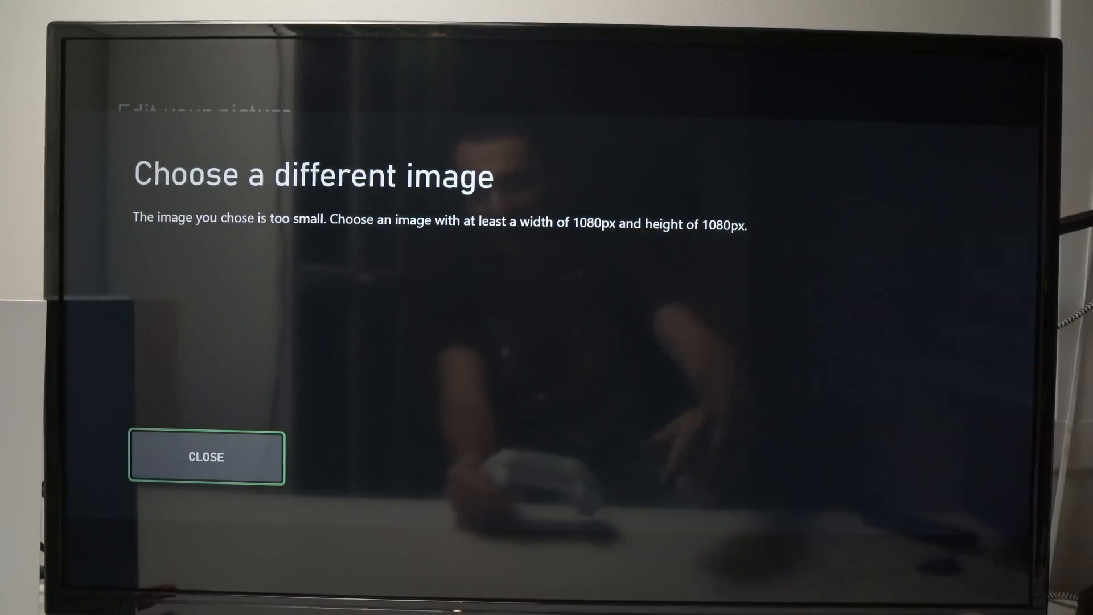
- Dismiss the image-too-small warning and restart the custom image upload
click(206, 456)
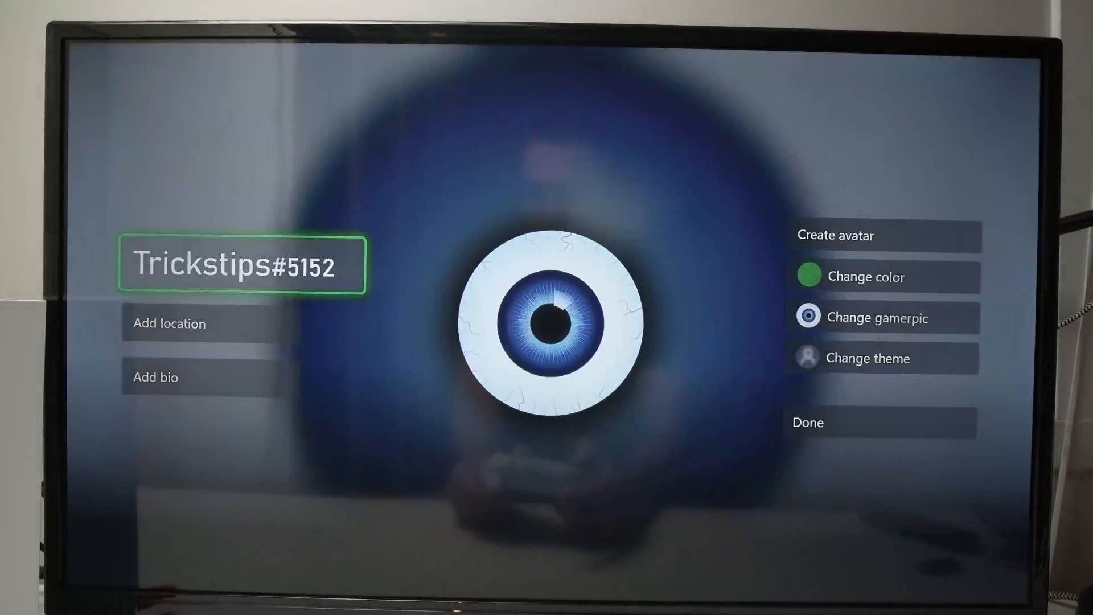
click(877, 318)
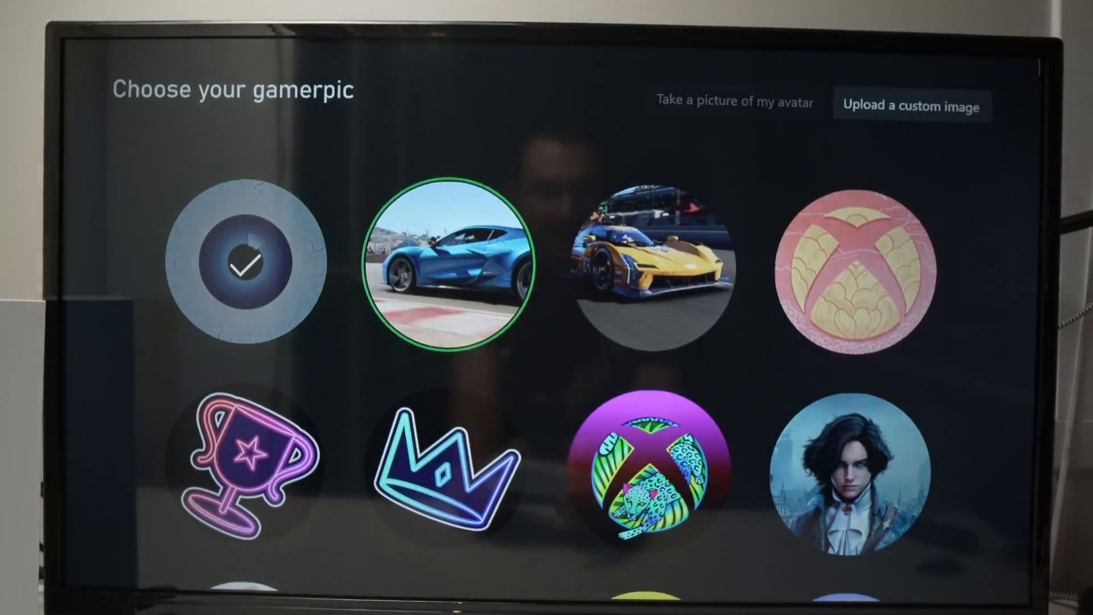
click(911, 106)
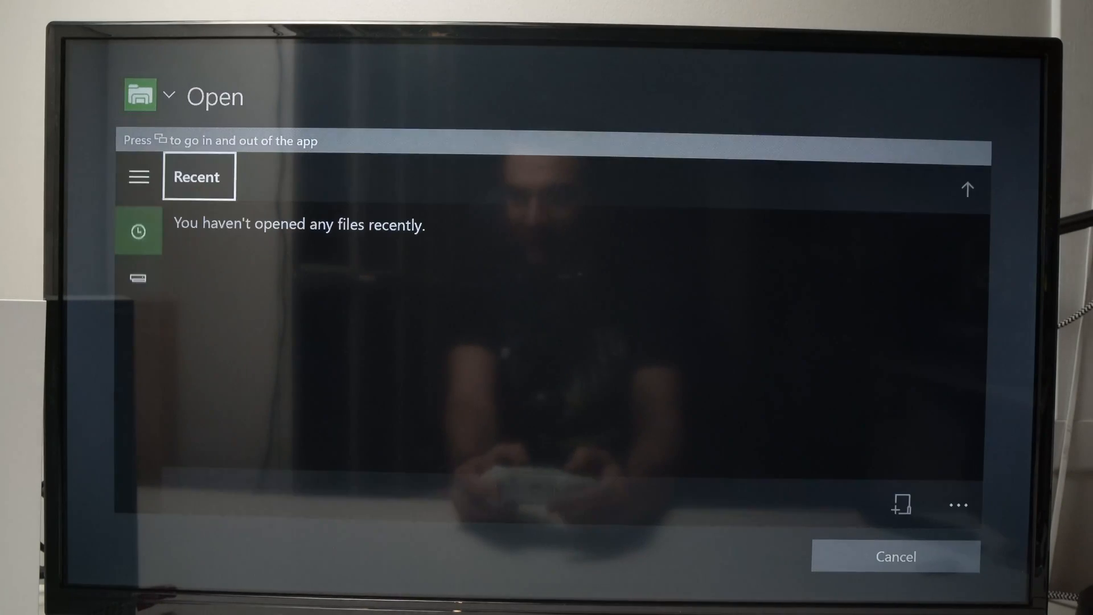
- Browse the USB drive and load the larger penguin family image into Edit your picture
click(137, 322)
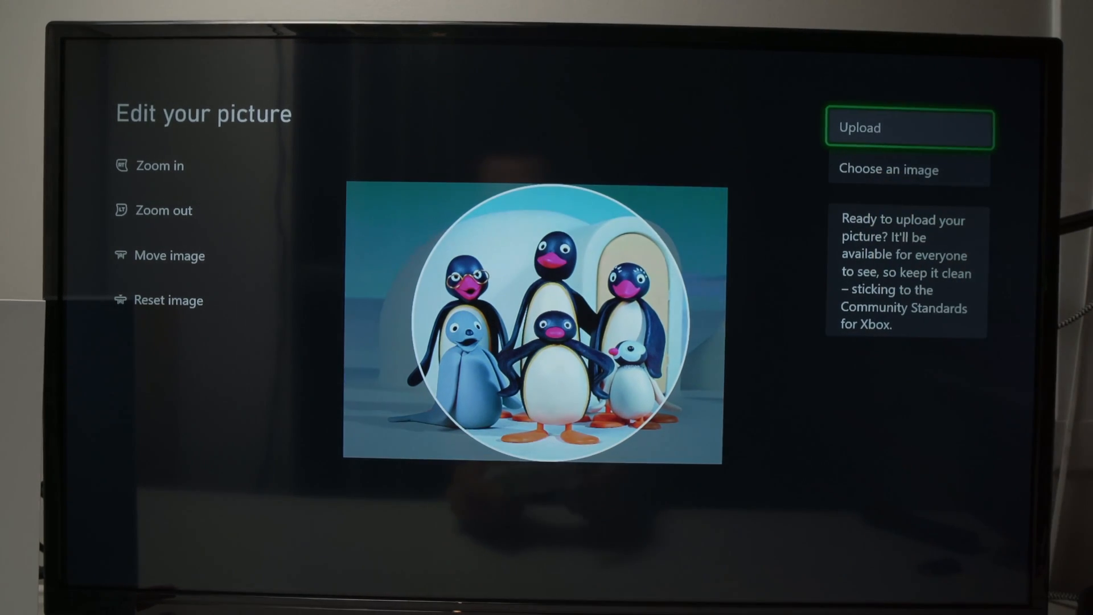
- Upload the penguin family image as the gamerpic and acknowledge the success message
click(909, 127)
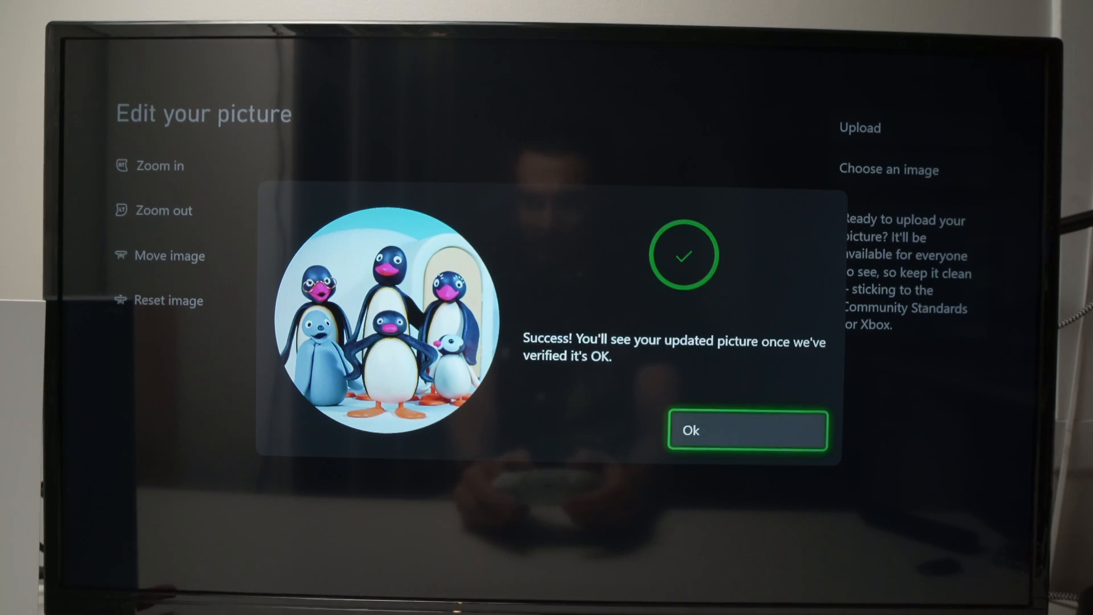
click(747, 430)
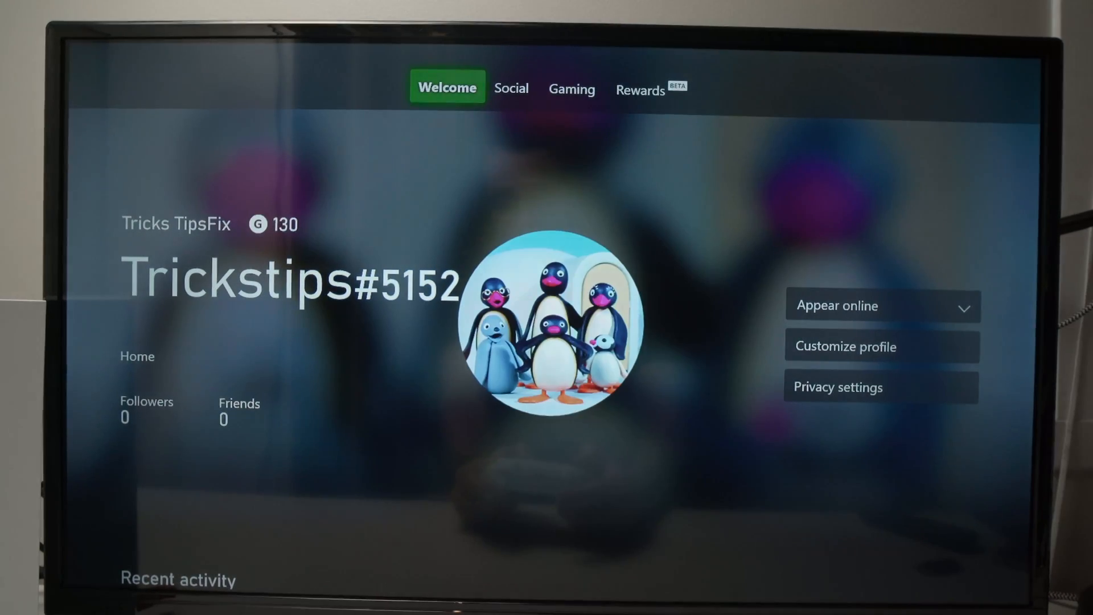
mouse_move(881, 346)
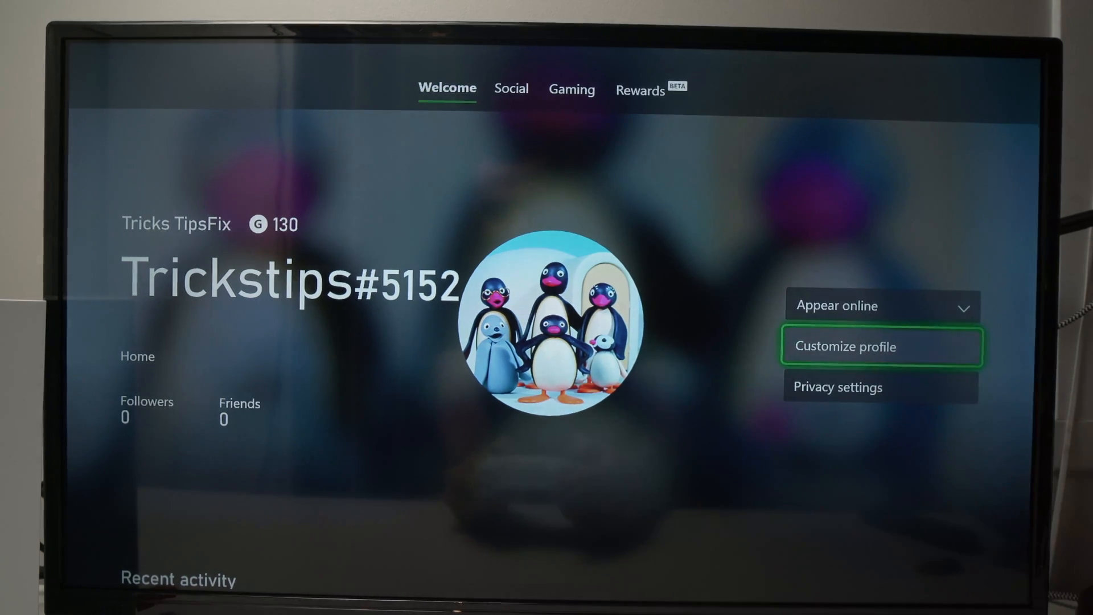